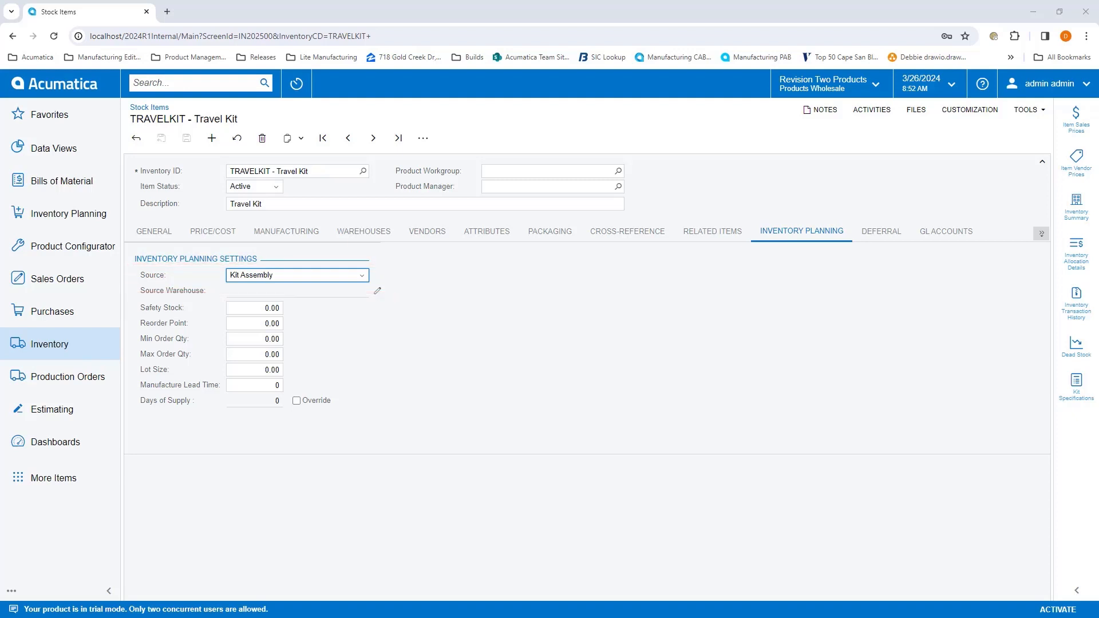
{"action": "mouse_move", "coordinate": [908, 324]}
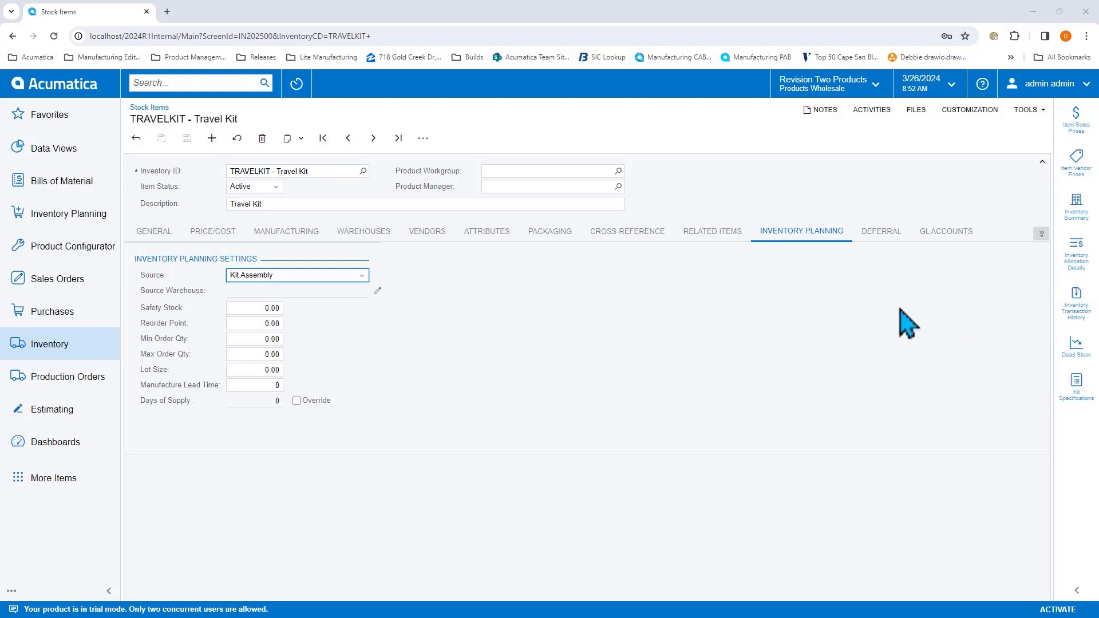
Go from the TRAVELKIT stock item to sales order SO007471 for 25 Travel Kits.
{"action": "left_click", "coordinate": [363, 231]}
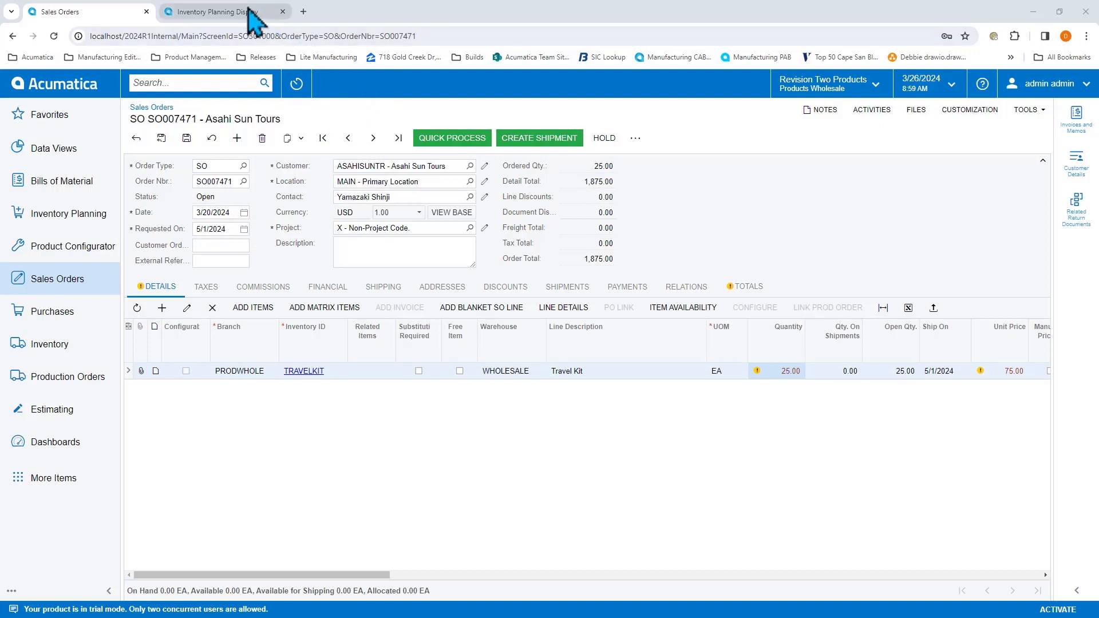
Show the Inventory Planning Display filtered to parent document SO, SO007471.
{"action": "left_click", "coordinate": [220, 12]}
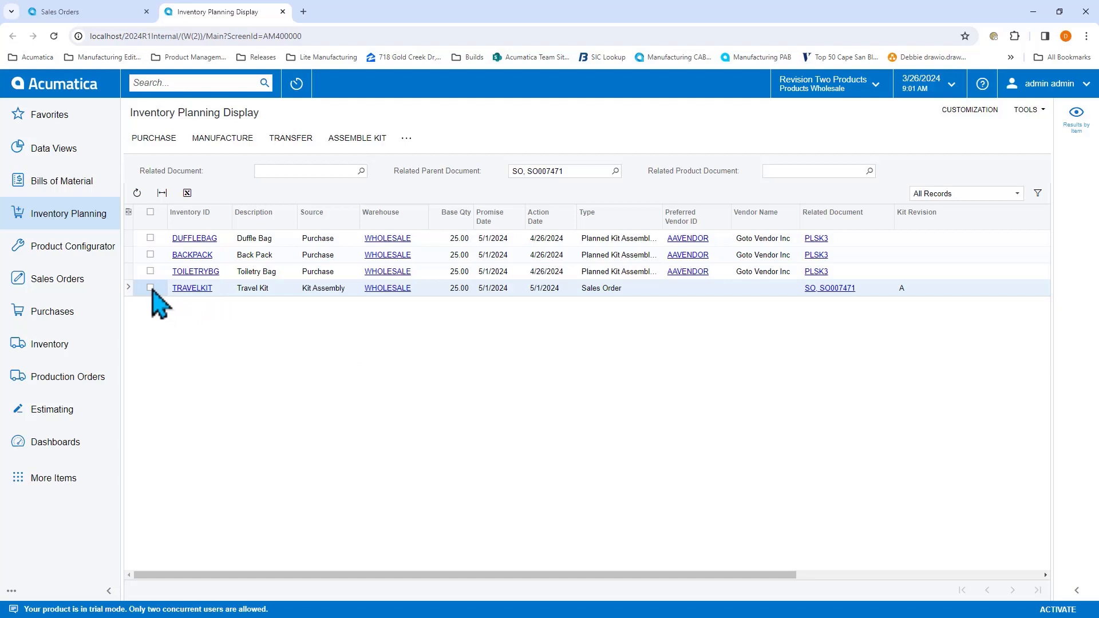
Assemble the marked TRAVELKIT line into kit assembly 000029 for 25 Travel Kits and view it.
{"action": "left_click", "coordinate": [149, 287]}
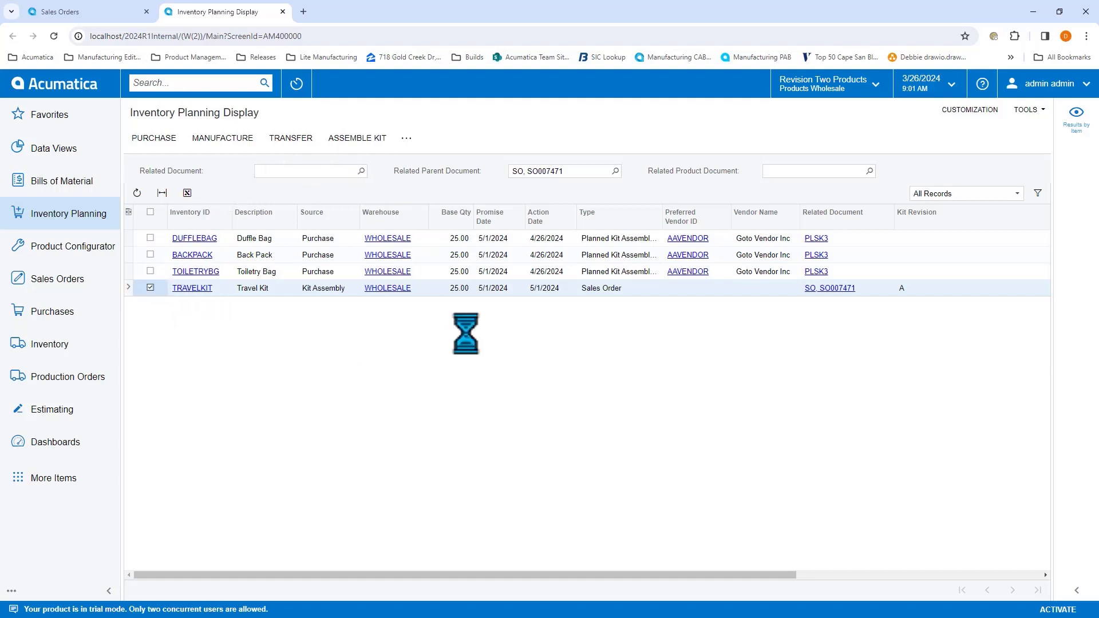
{"action": "left_click", "coordinate": [356, 137]}
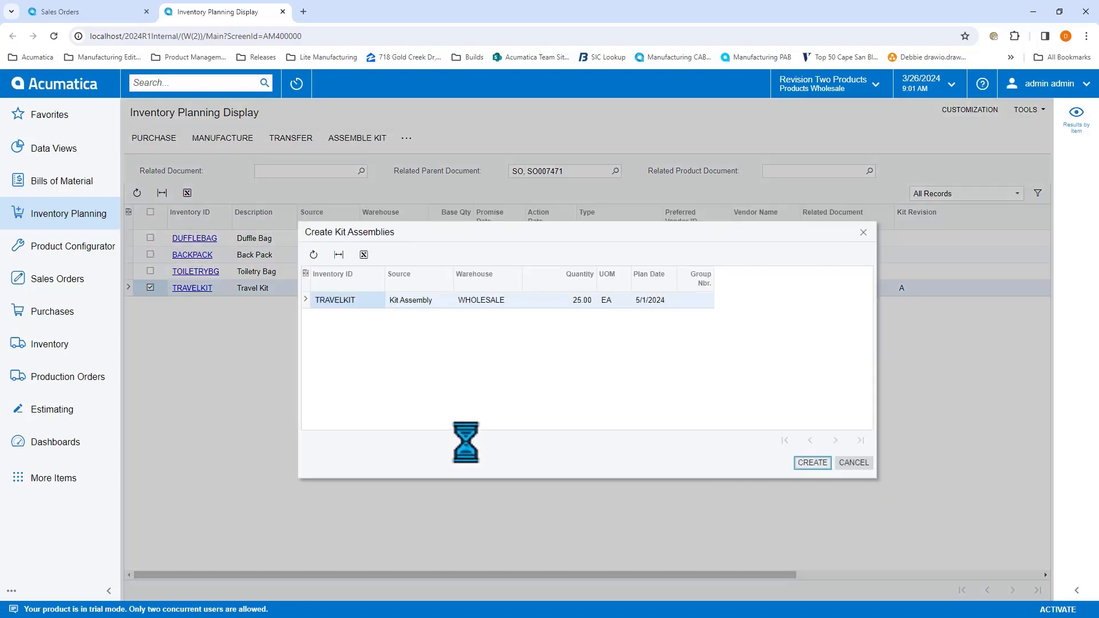
{"action": "left_click", "coordinate": [812, 463]}
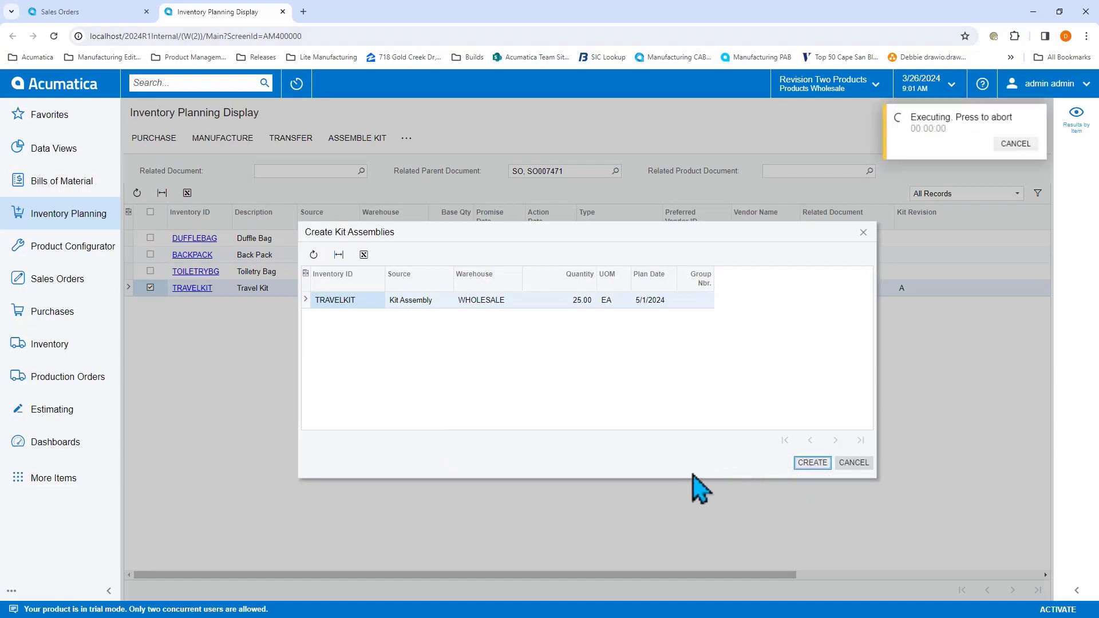
{"action": "left_click", "coordinate": [811, 462]}
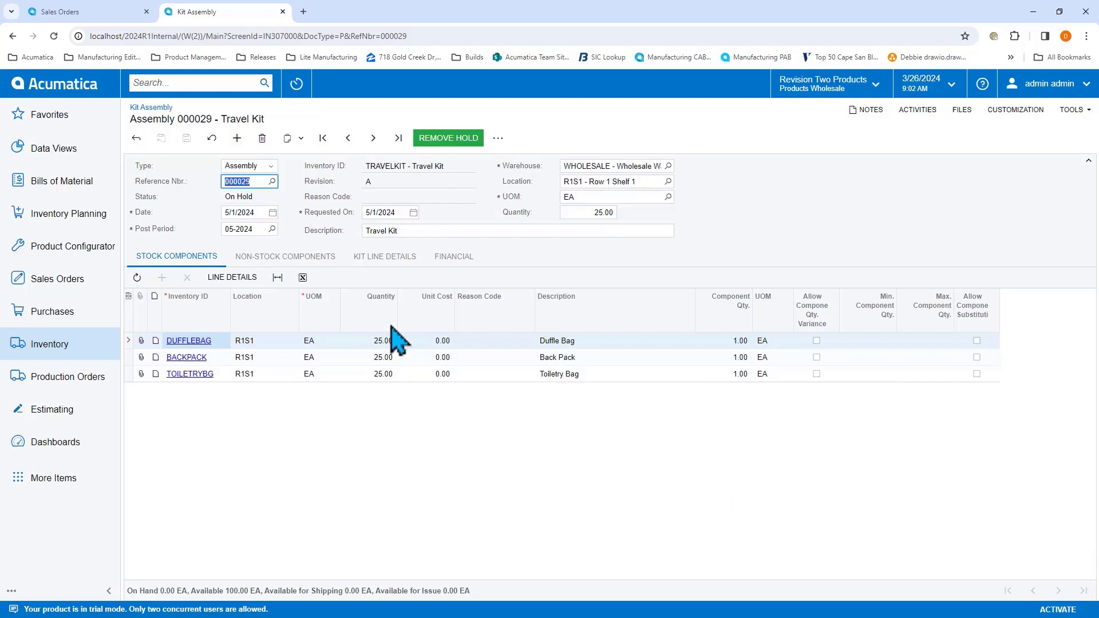
Set kit assembly 000029's date to 4/10/2024 (post period 04-2024) and start on Requested On.
{"action": "left_click", "coordinate": [273, 213]}
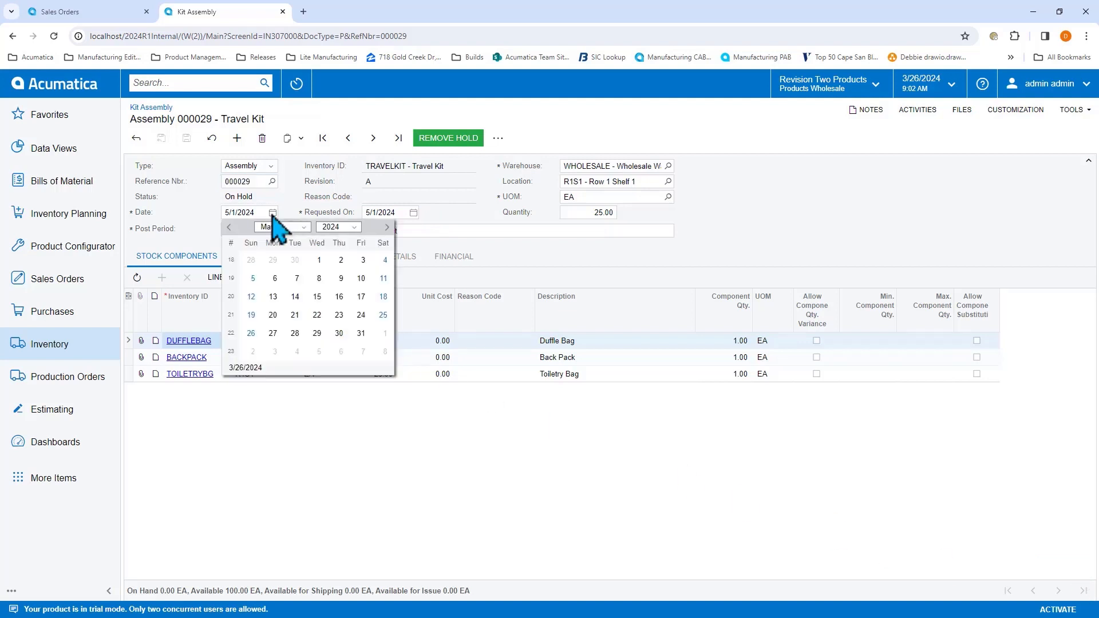
{"action": "left_click", "coordinate": [229, 226]}
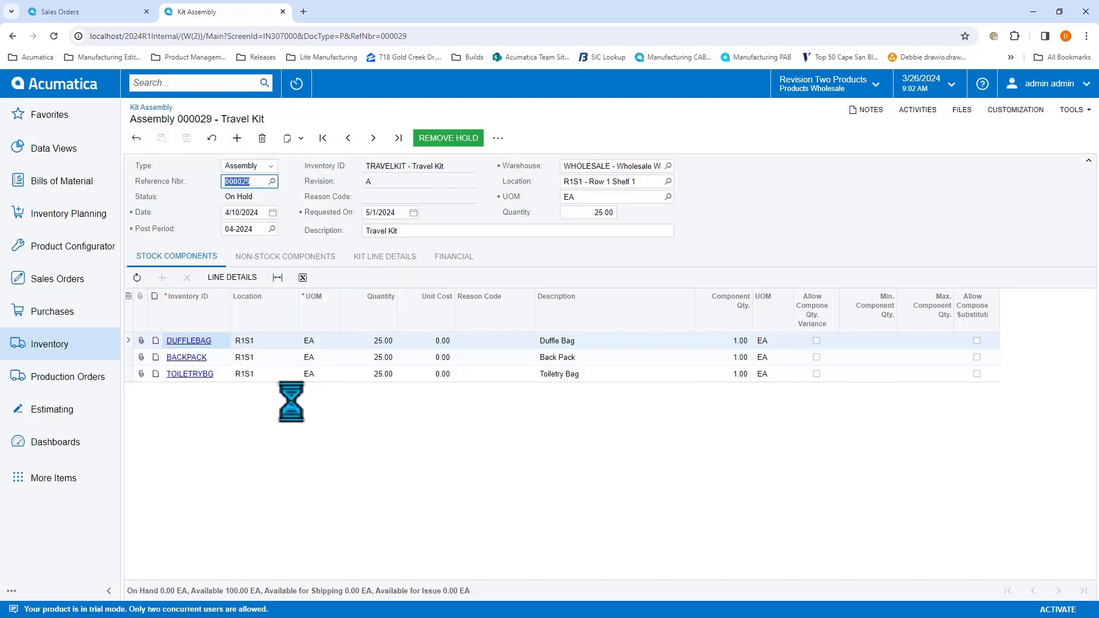
{"action": "left_click", "coordinate": [382, 212]}
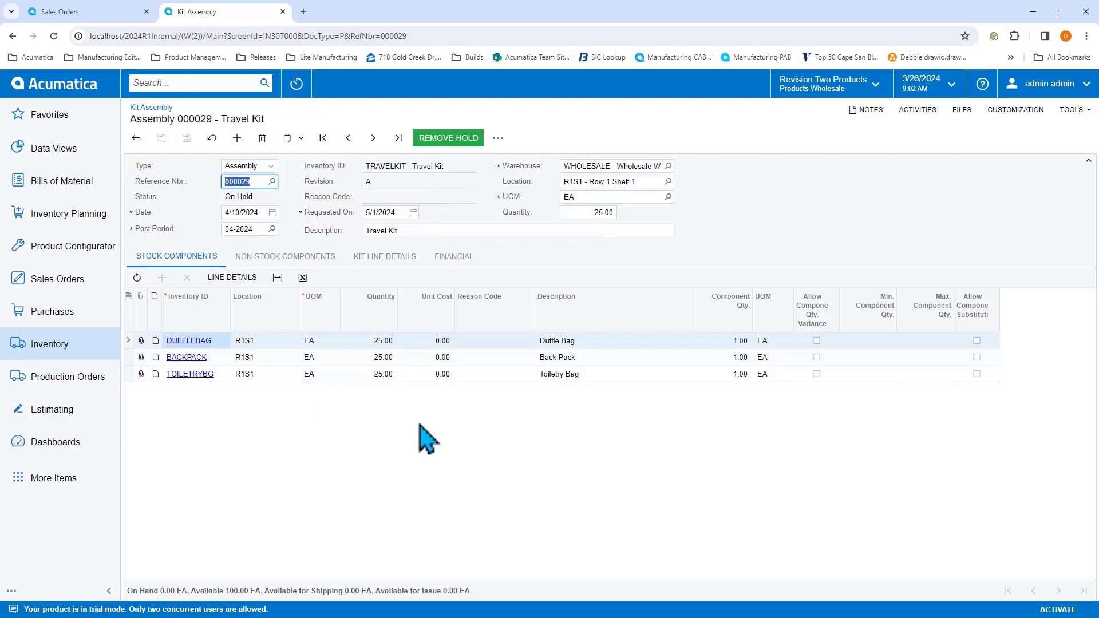
{"action": "mouse_move", "coordinate": [449, 459]}
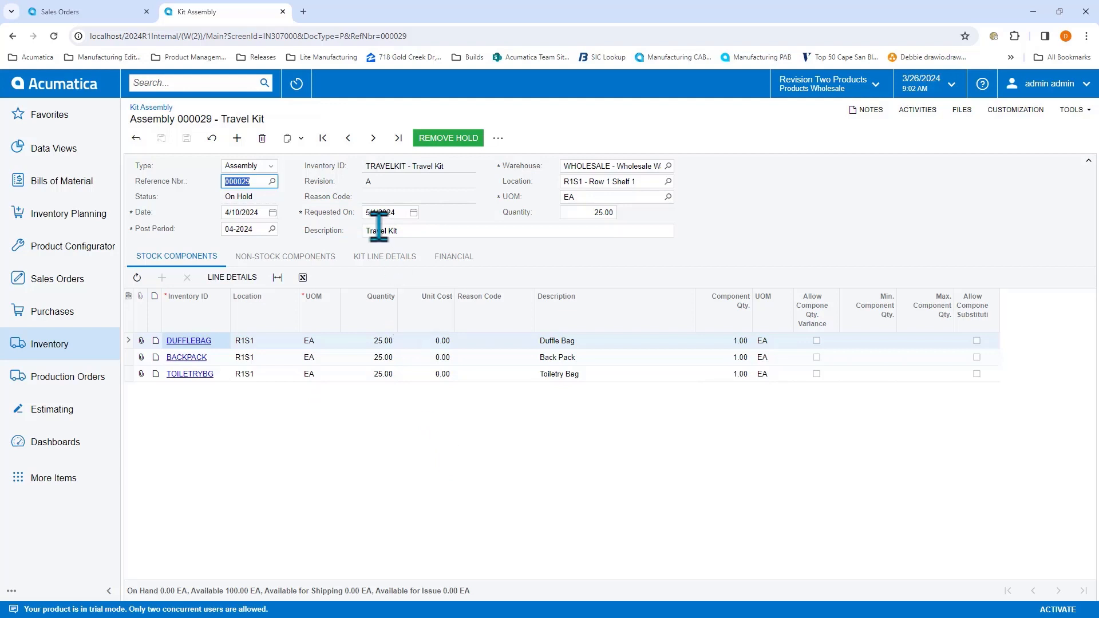
{"action": "left_click", "coordinate": [413, 213]}
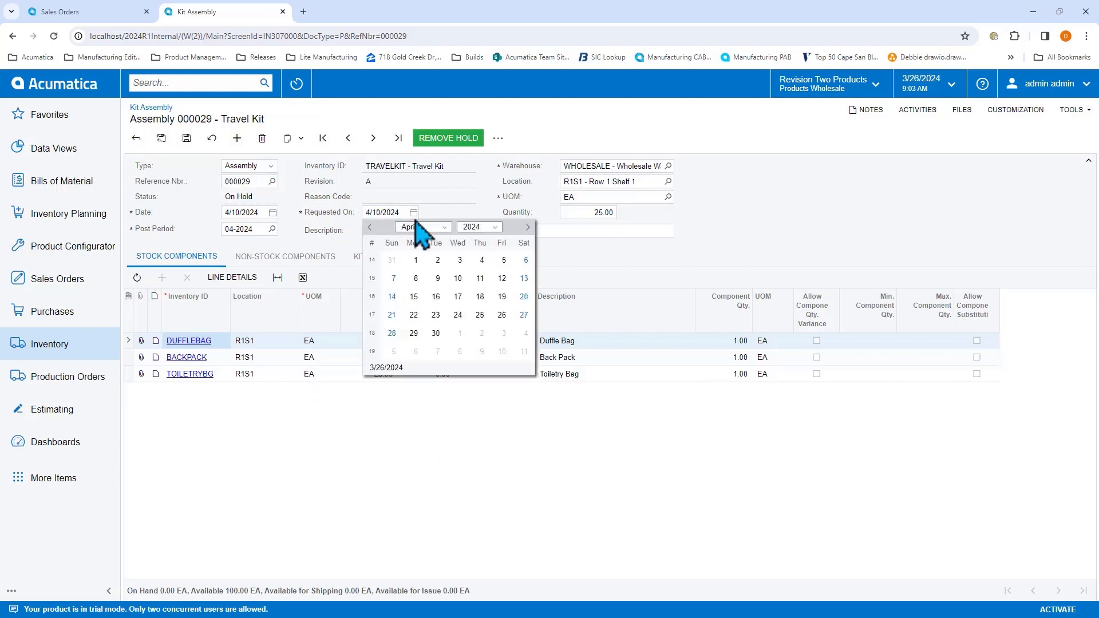